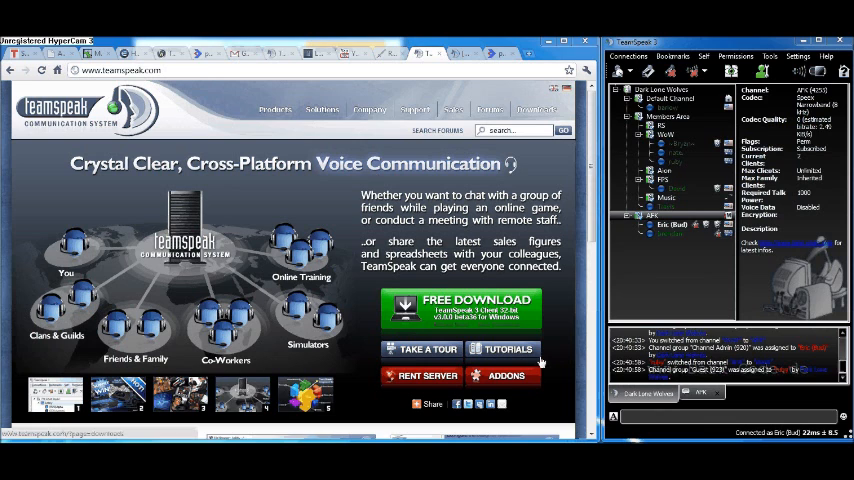
- Reach the Stylesheets skins listing from the TeamSpeak homepage's Addons section
{"action": "left_click", "coordinate": [505, 375]}
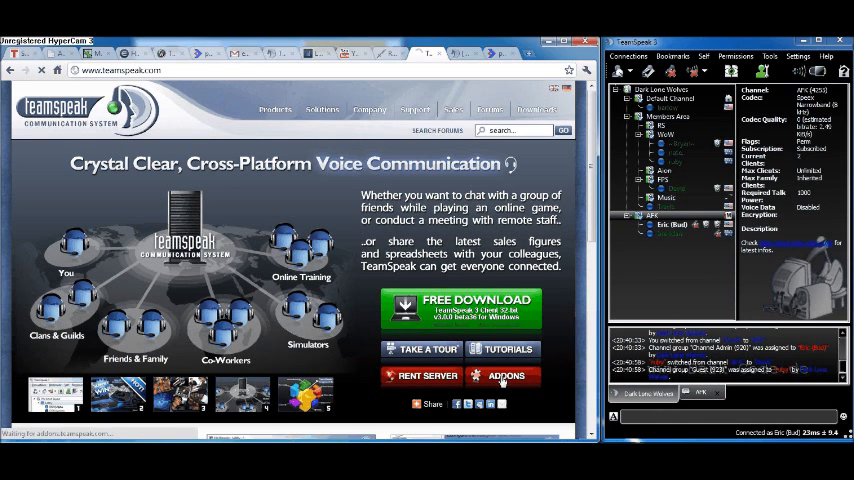
{"action": "left_click", "coordinate": [505, 376]}
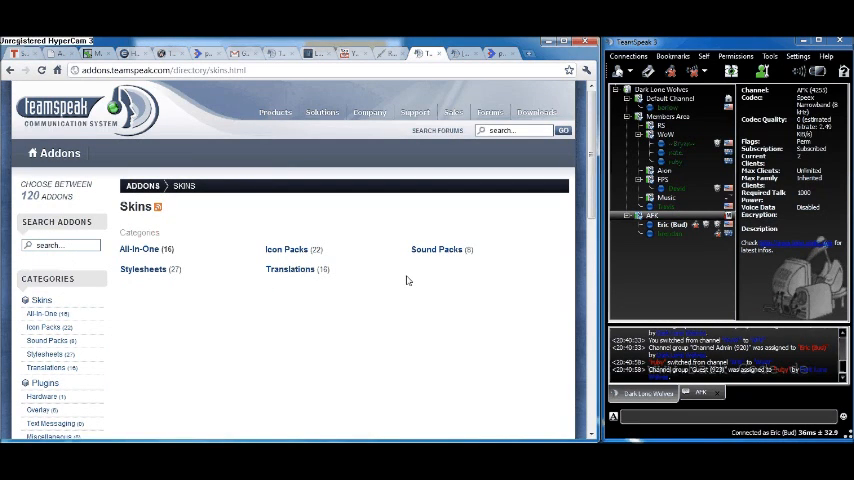
{"action": "mouse_move", "coordinate": [160, 290]}
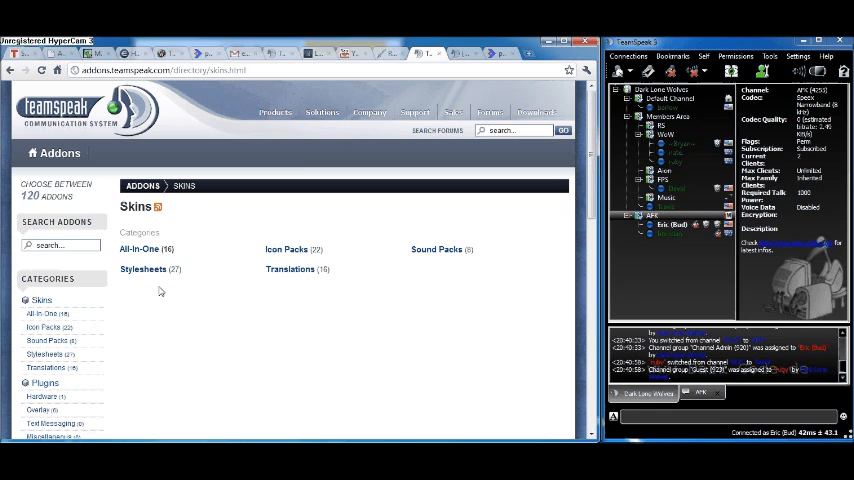
{"action": "left_click", "coordinate": [143, 269]}
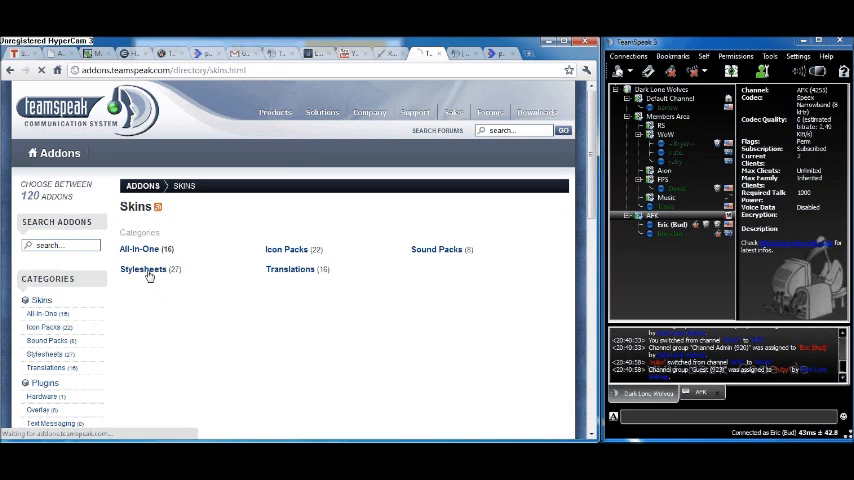
{"action": "left_click", "coordinate": [142, 269]}
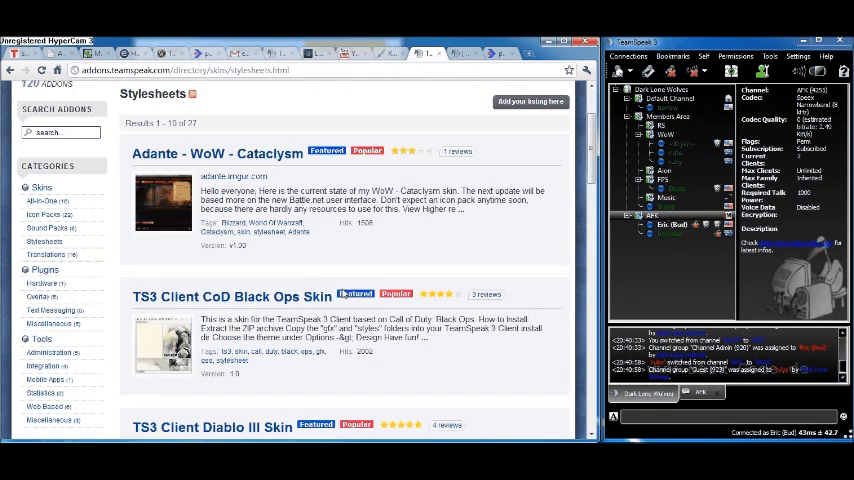
- Scroll the skins listing toward the TS3 Client CoD Black Ops Skin entry
{"action": "scroll", "scroll_direction": "down", "scroll_amount": 3}
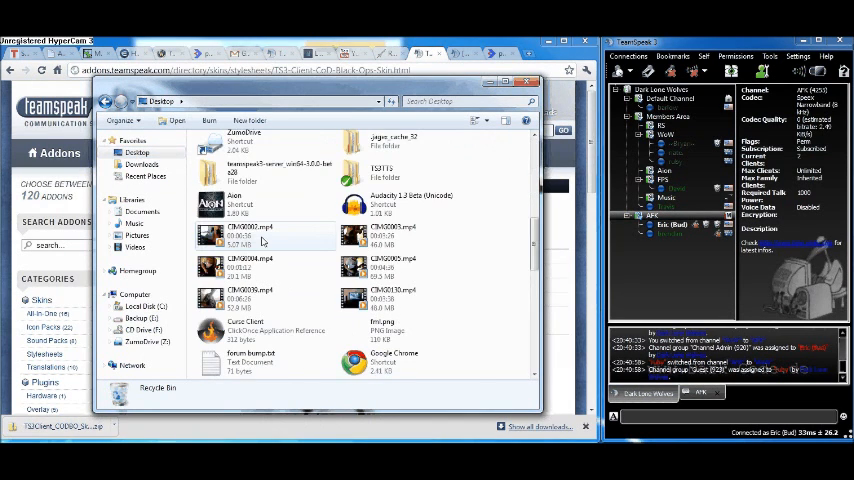
- Open the downloaded TS3Client_CODBO_Skin.zip archive from the Desktop
{"action": "scroll", "scroll_direction": "down", "scroll_amount": 3}
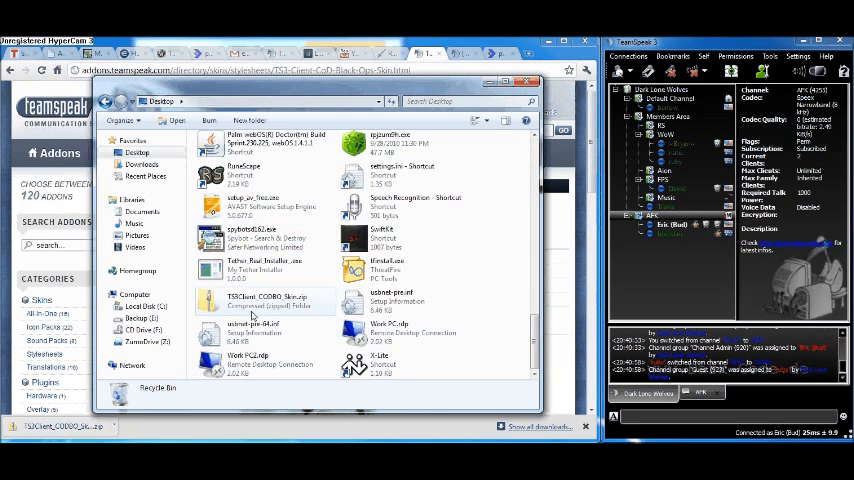
{"action": "left_click", "coordinate": [265, 299]}
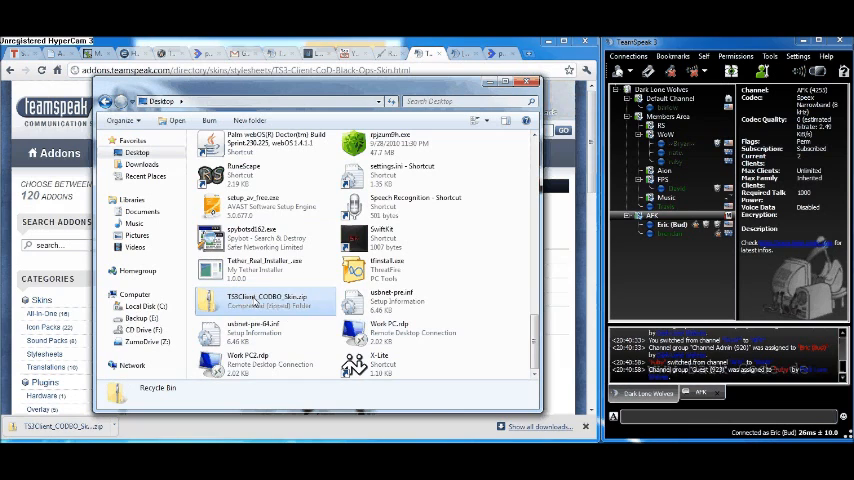
{"action": "right_click", "coordinate": [265, 300]}
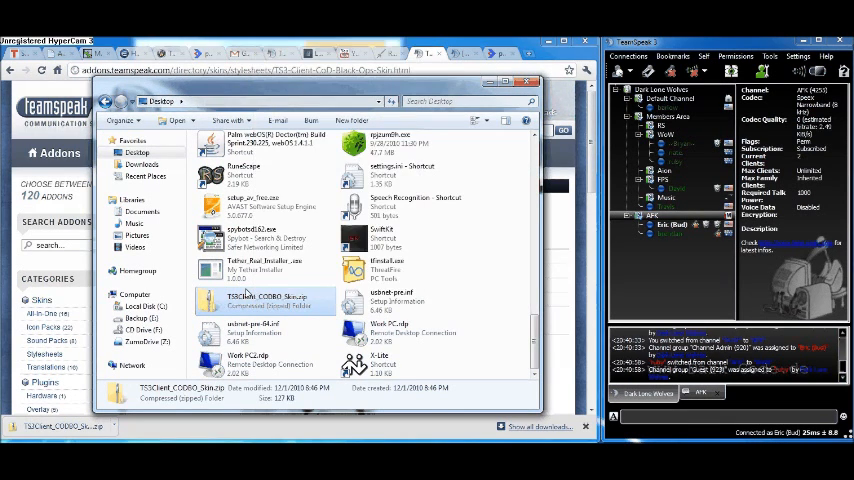
{"action": "double_click", "coordinate": [265, 300]}
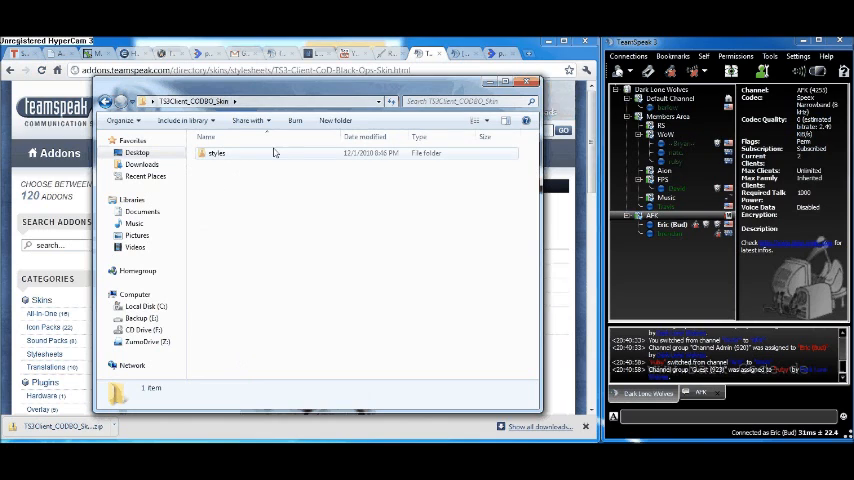
- Copy cod_bo and cod_bo.qss from the archive's styles folder and go to Local Disk (C:)
{"action": "double_click", "coordinate": [217, 152]}
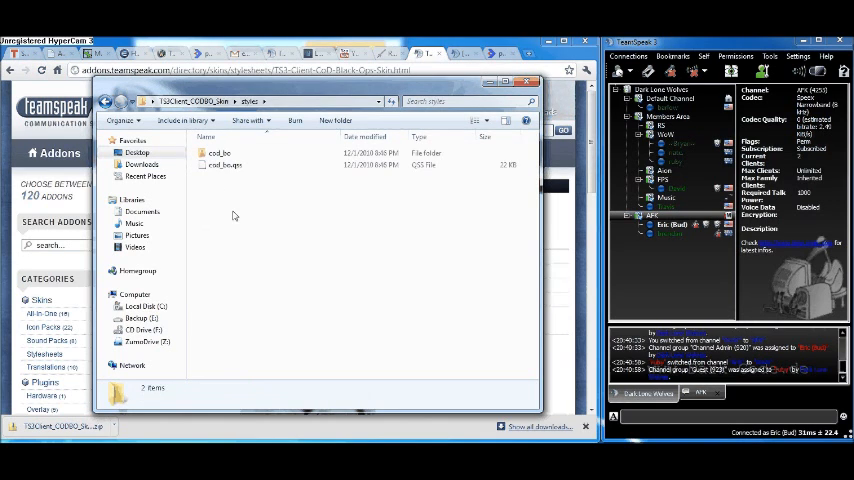
{"action": "mouse_move", "coordinate": [238, 200]}
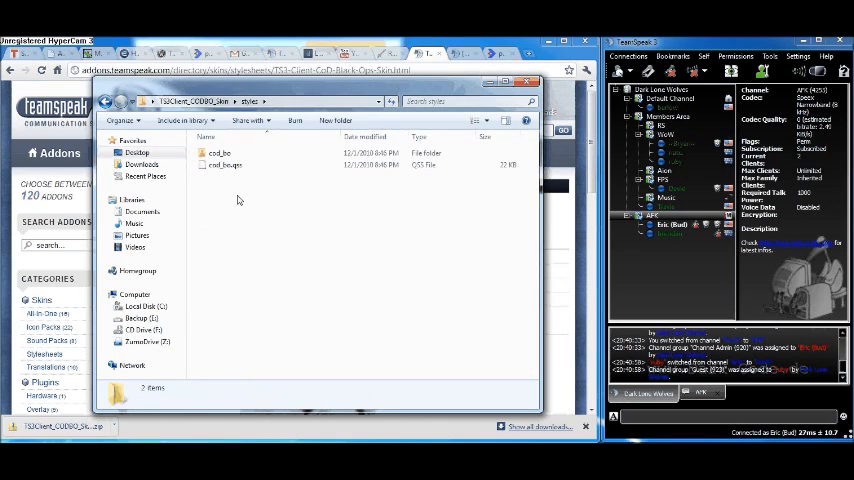
{"action": "left_click", "coordinate": [224, 165]}
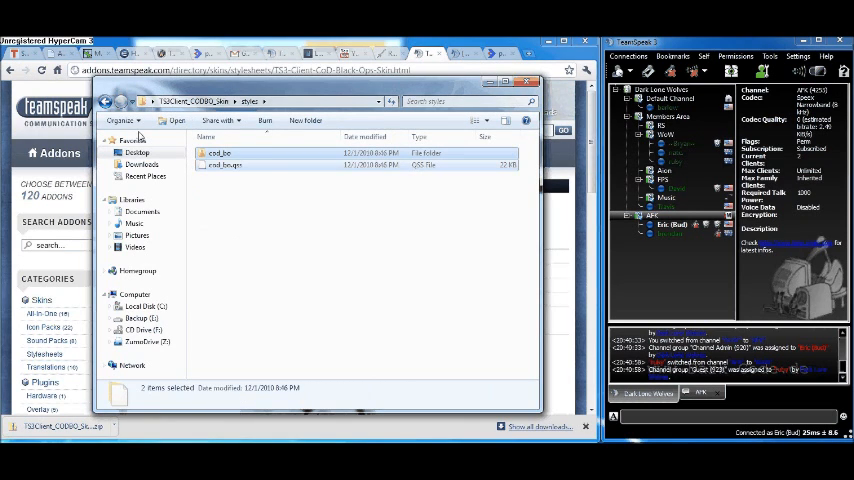
{"action": "right_click", "coordinate": [218, 153]}
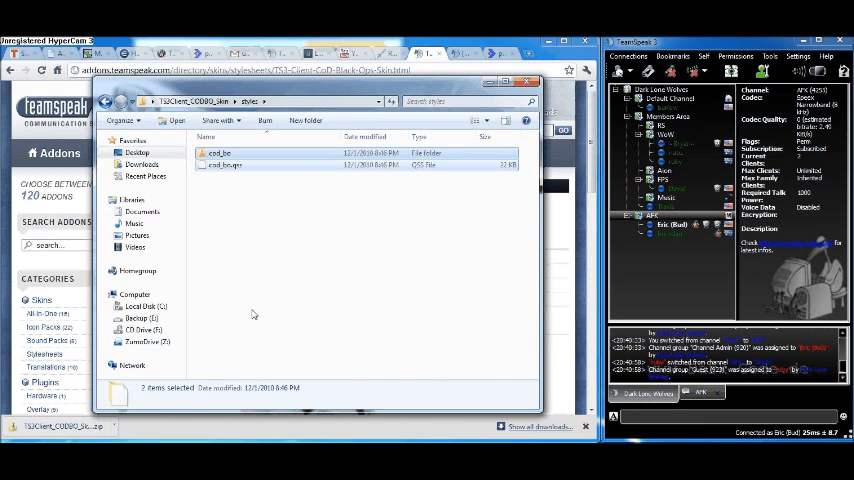
{"action": "left_click", "coordinate": [146, 306]}
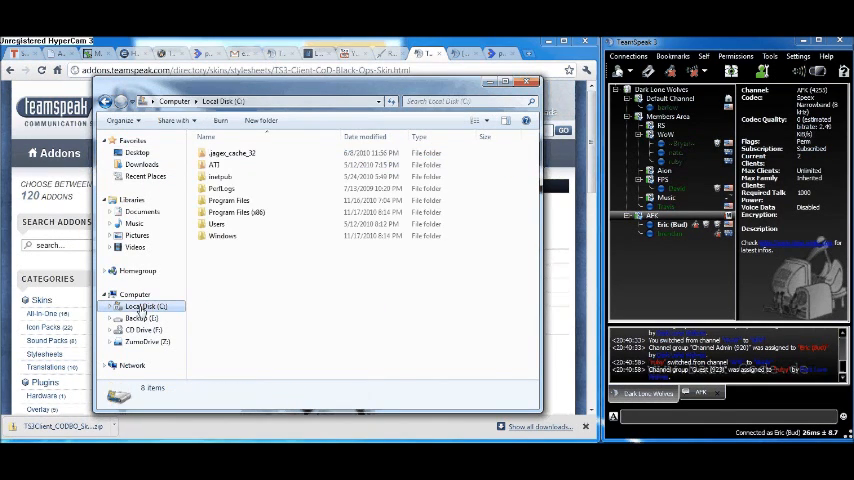
- Reach Program Files (x86) > TeamSpeak 3 Client > styles to receive the copied cod_bo files
{"action": "left_click", "coordinate": [216, 224]}
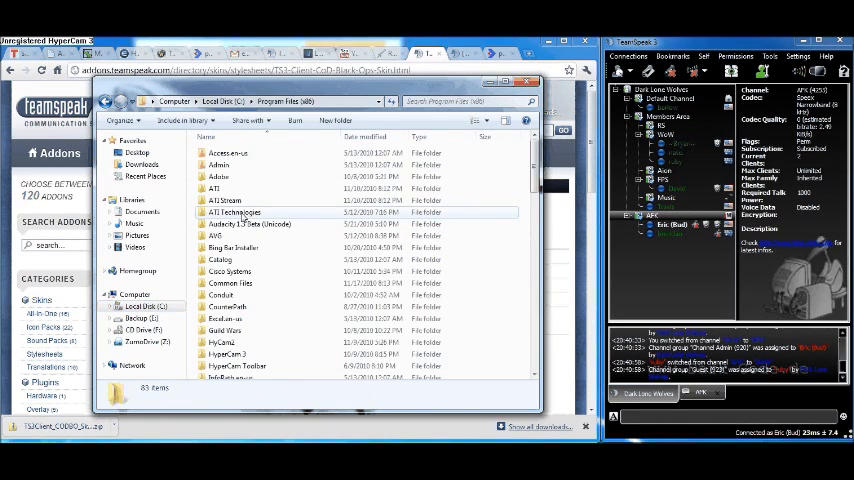
{"action": "scroll", "scroll_direction": "down", "scroll_amount": 3}
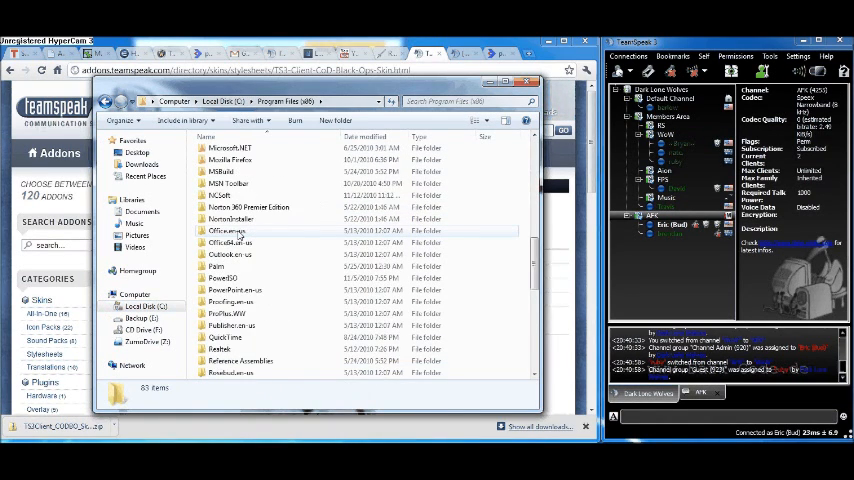
{"action": "scroll", "scroll_direction": "down", "scroll_amount": 3}
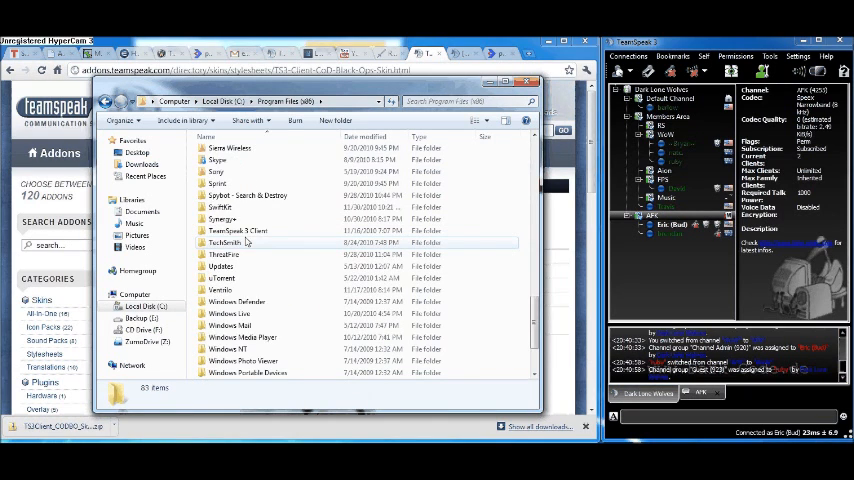
{"action": "double_click", "coordinate": [238, 231]}
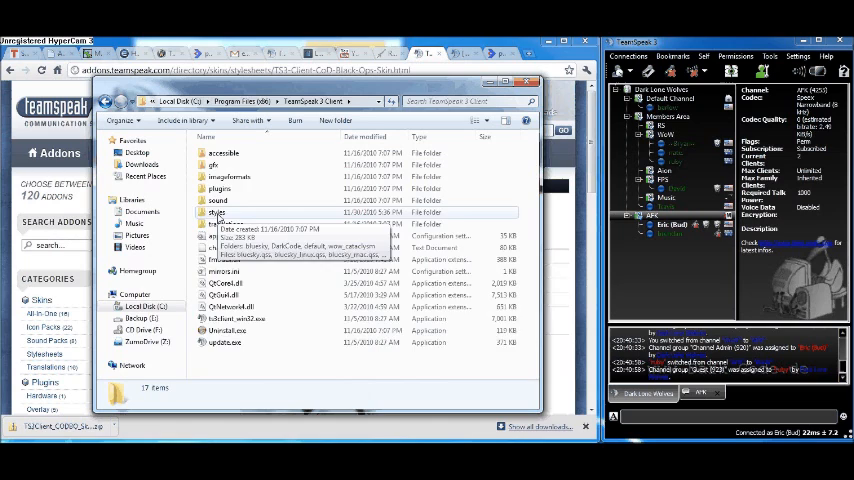
{"action": "double_click", "coordinate": [217, 212]}
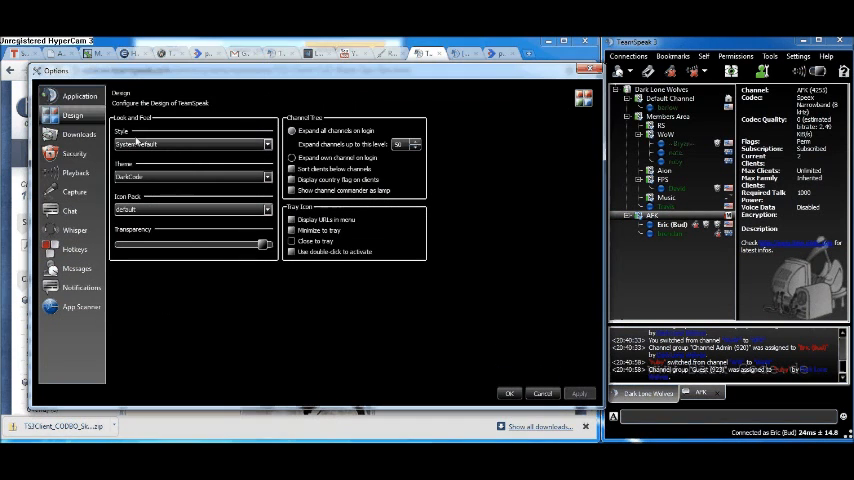
- Choose cod_bo as the client theme on the Design options page
{"action": "left_click", "coordinate": [75, 229]}
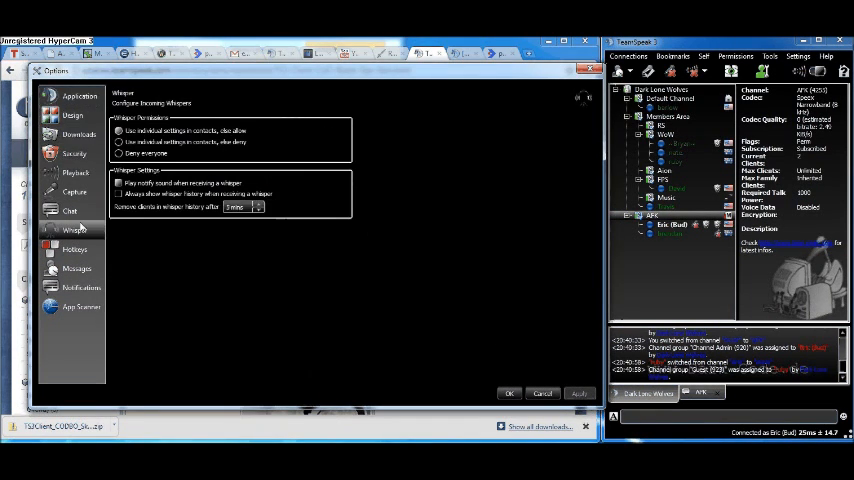
{"action": "left_click", "coordinate": [72, 115]}
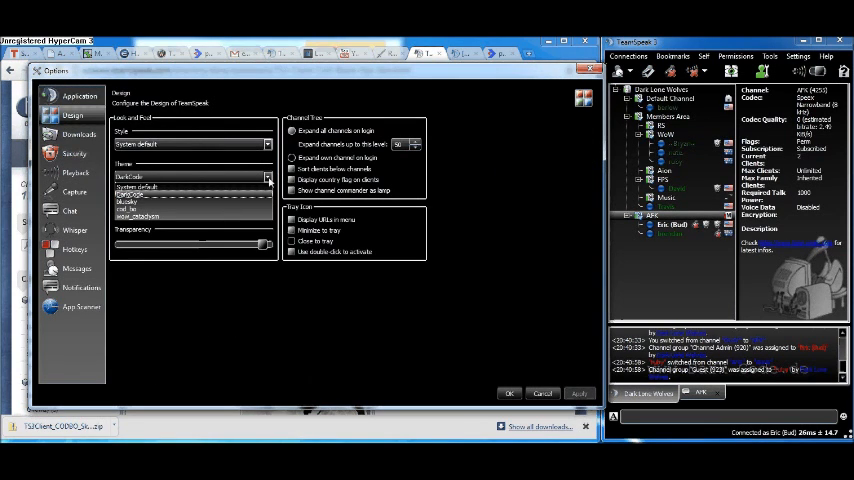
{"action": "left_click", "coordinate": [140, 213]}
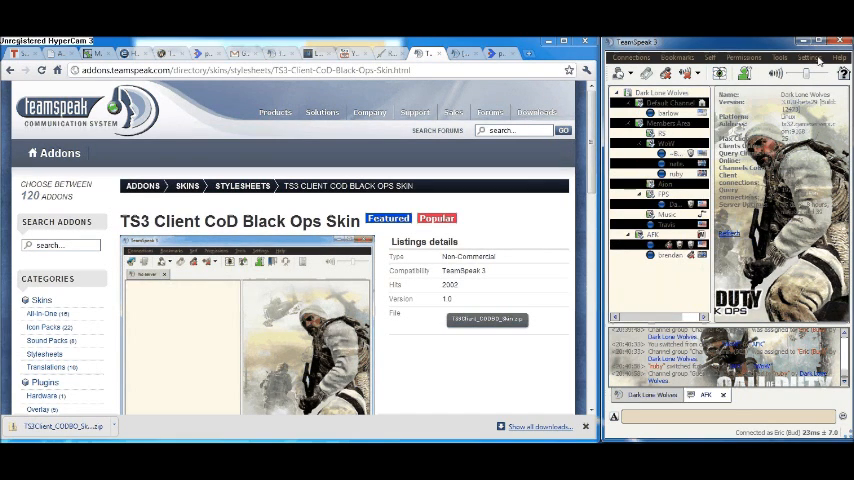
- Reopen the client Options from the Settings menu
{"action": "left_click", "coordinate": [811, 57]}
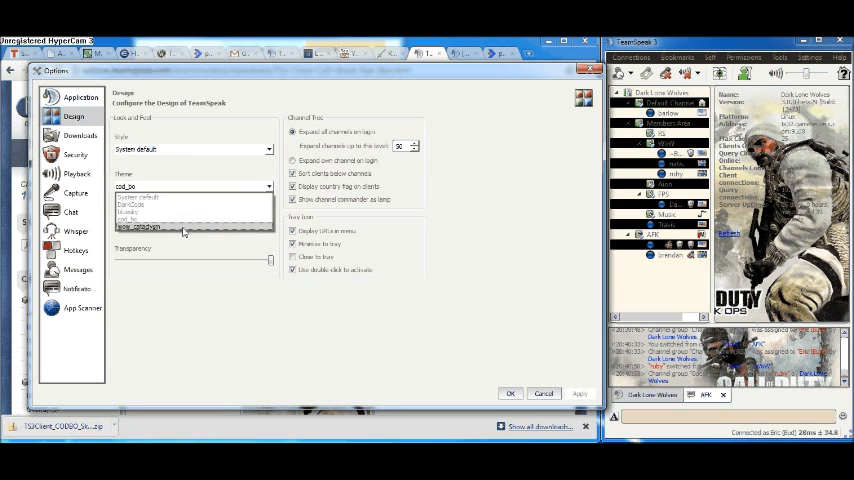
- Select wow_cataclysm from the Theme dropdown on the Design page
{"action": "left_click", "coordinate": [185, 228]}
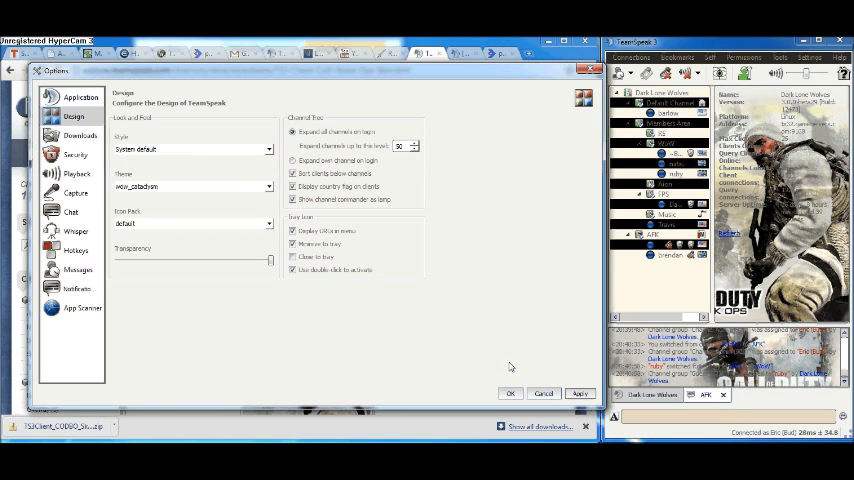